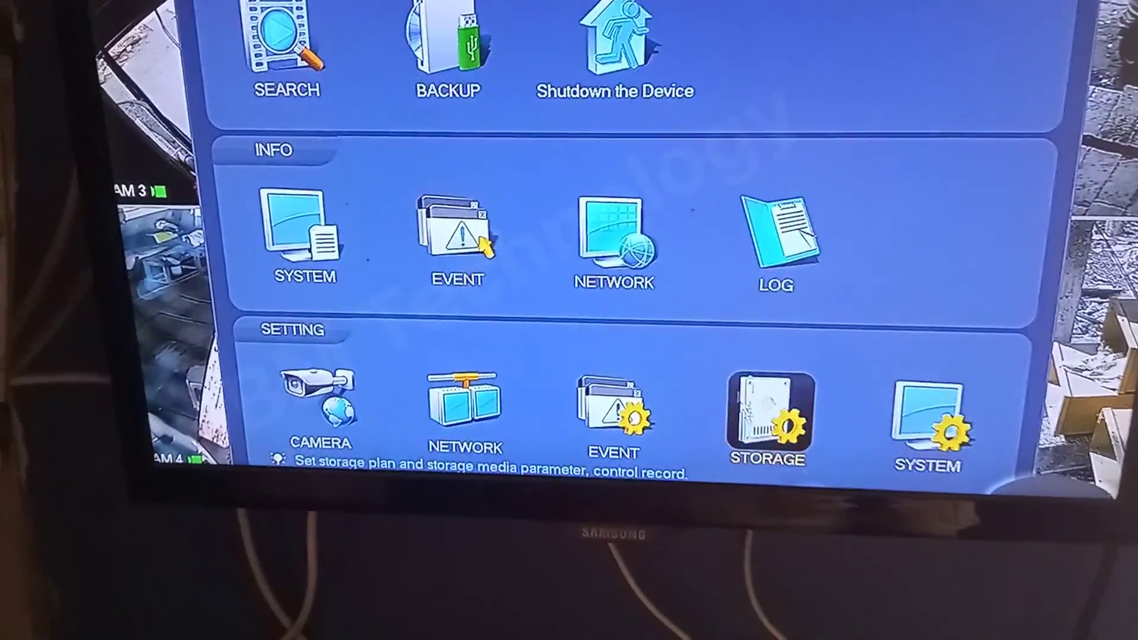
{"action": "mouse_move", "coordinate": [925, 417]}
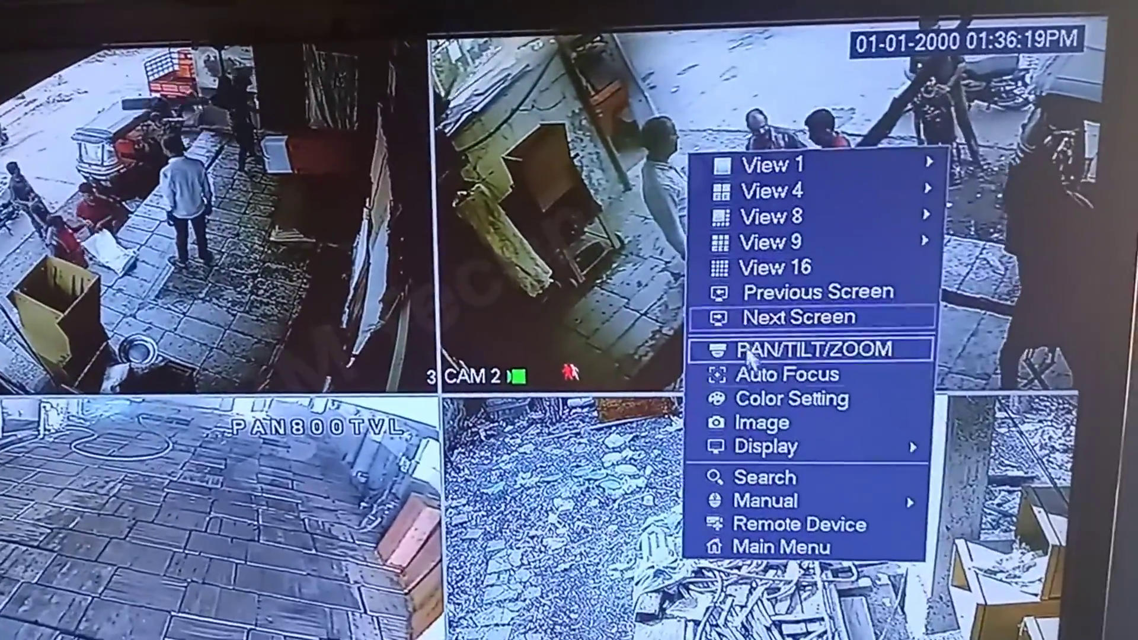
{"action": "left_click", "coordinate": [764, 476]}
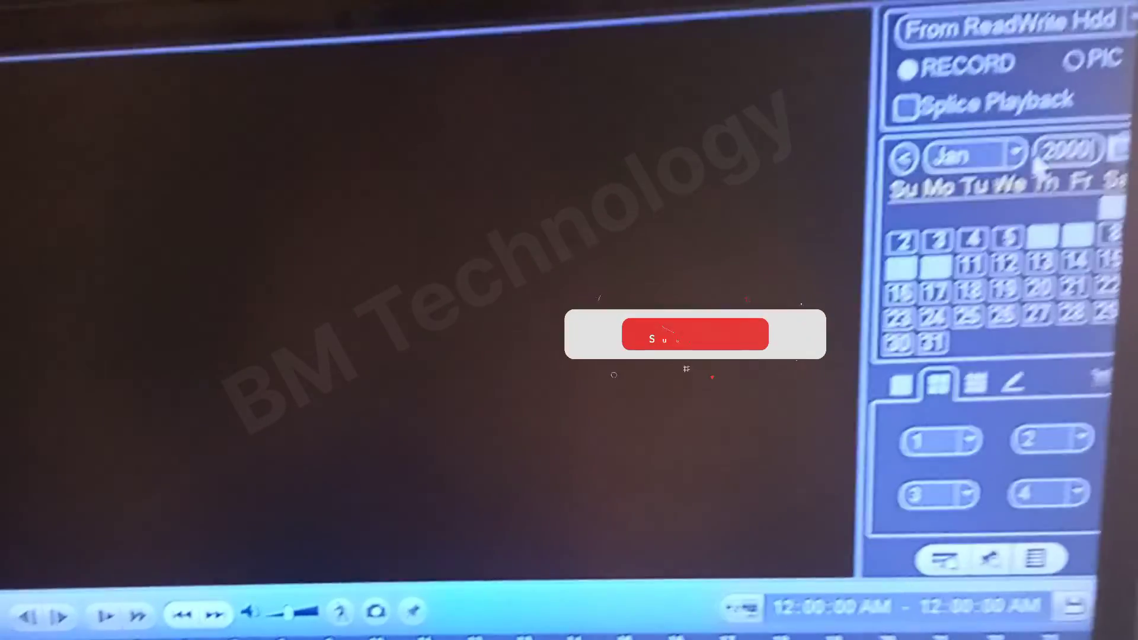
{"action": "left_click", "coordinate": [694, 334]}
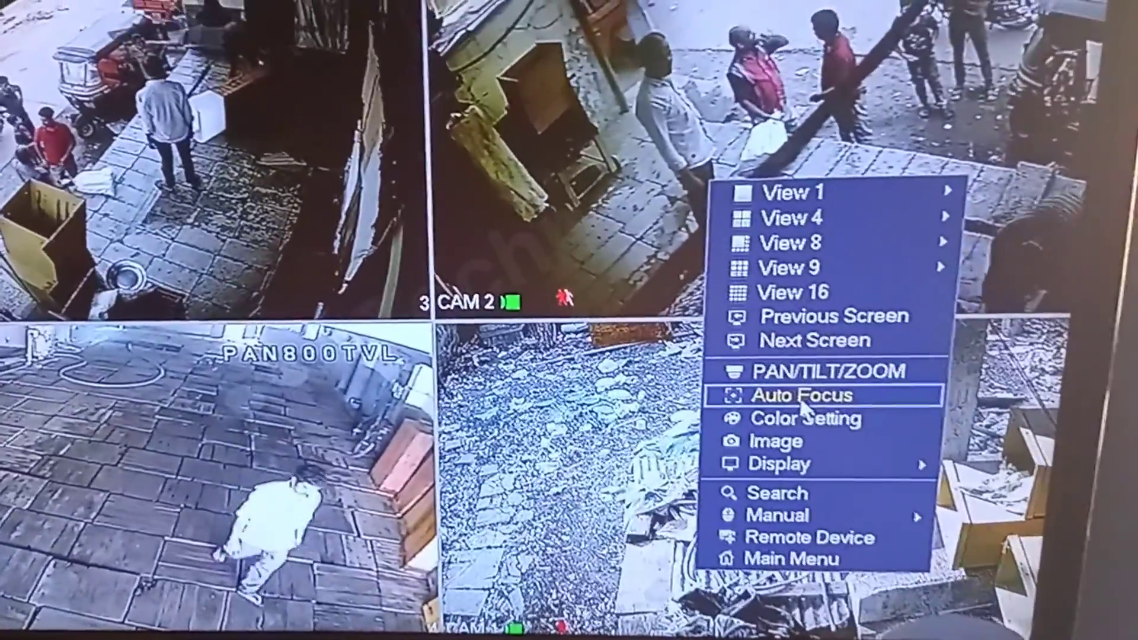
Go from the Main Menu to System > General > Date&Time, showing 01-01-2000 with NTP on.
{"action": "left_click", "coordinate": [792, 559]}
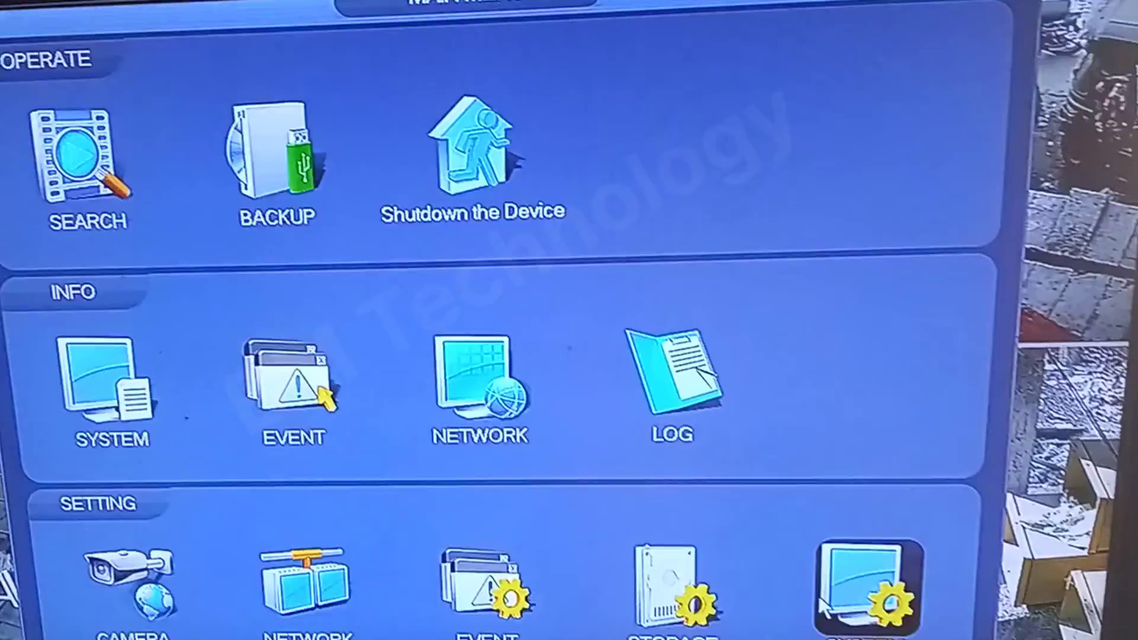
{"action": "left_click", "coordinate": [847, 588]}
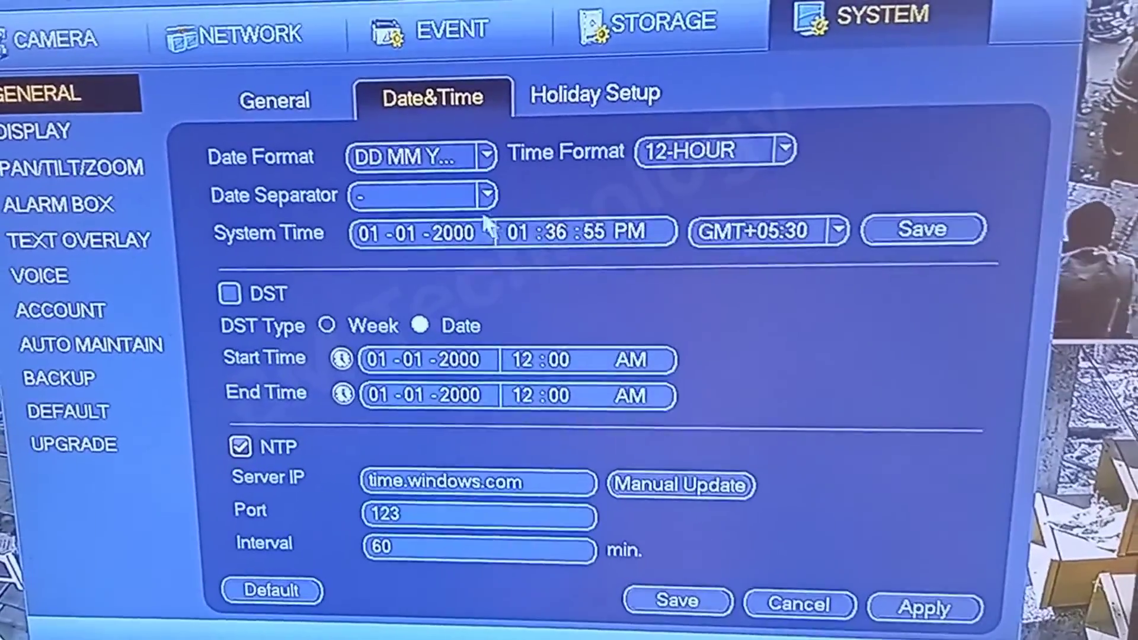
Enter 04-04-2024 and about 4:37 PM as the system time on the keypad.
{"action": "left_click", "coordinate": [414, 232]}
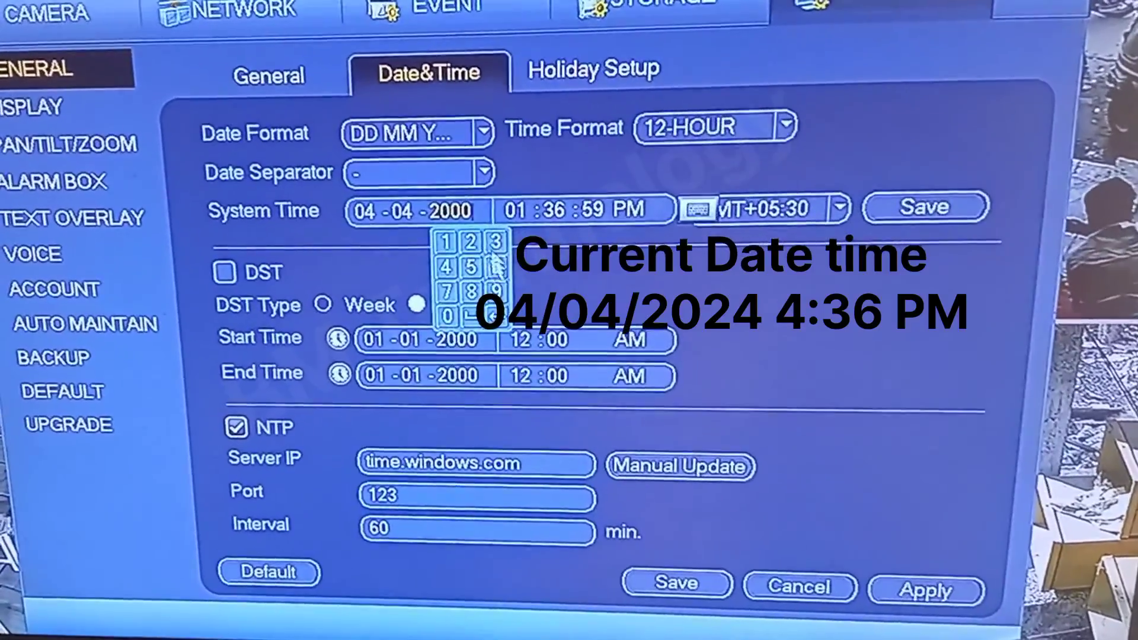
{"action": "left_click", "coordinate": [446, 266]}
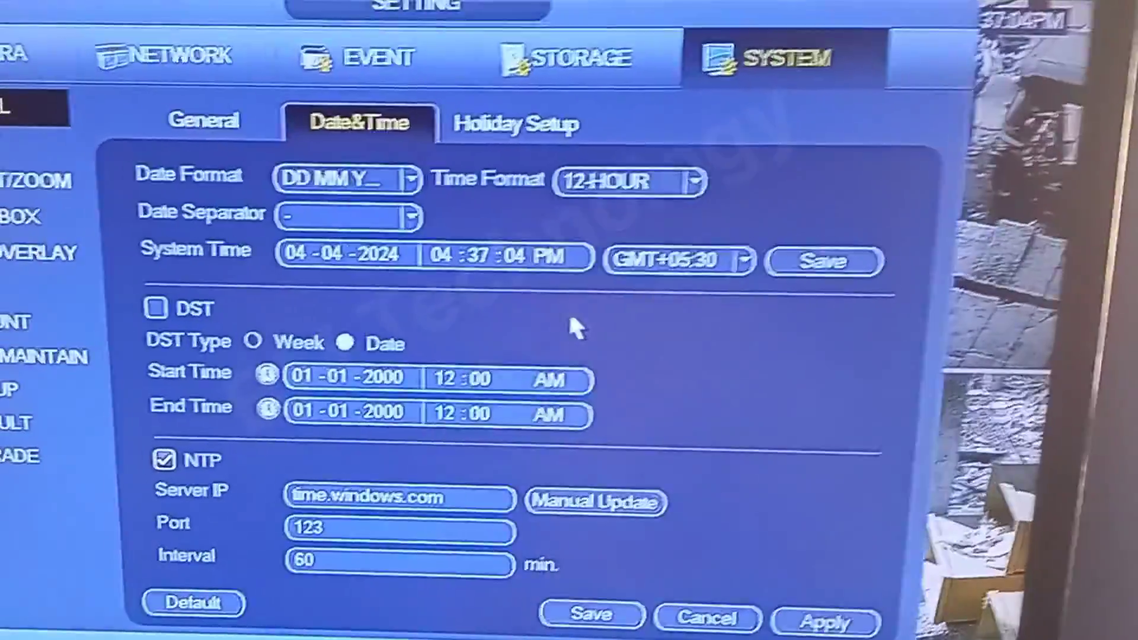
Toggle NTP, save the time settings and return to the live four-camera view.
{"action": "left_click", "coordinate": [164, 458]}
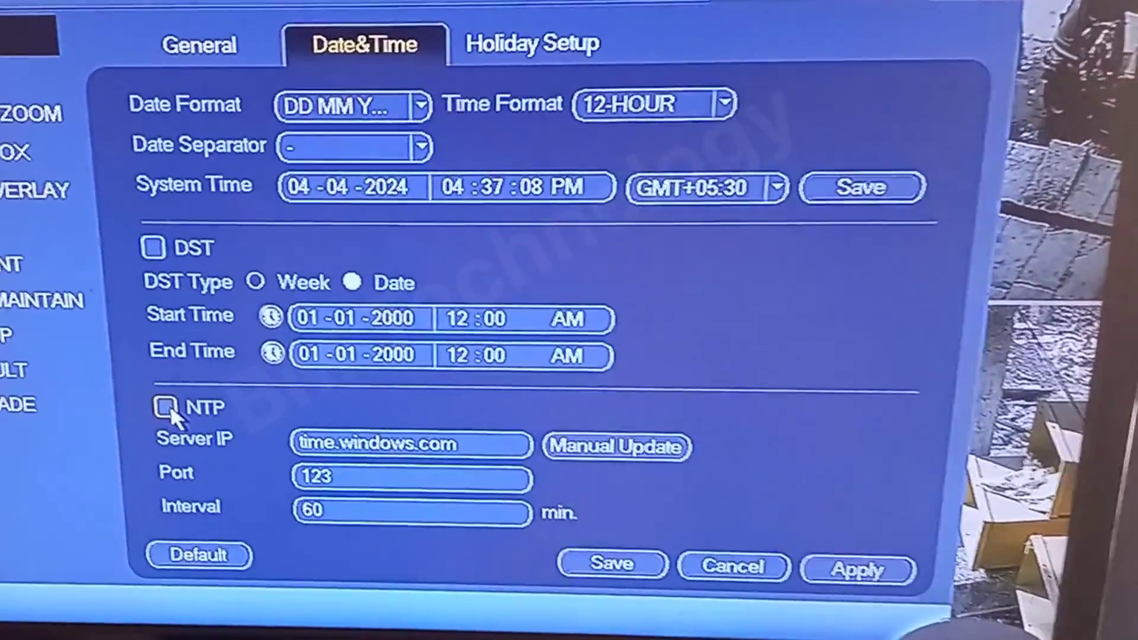
{"action": "left_click", "coordinate": [153, 406]}
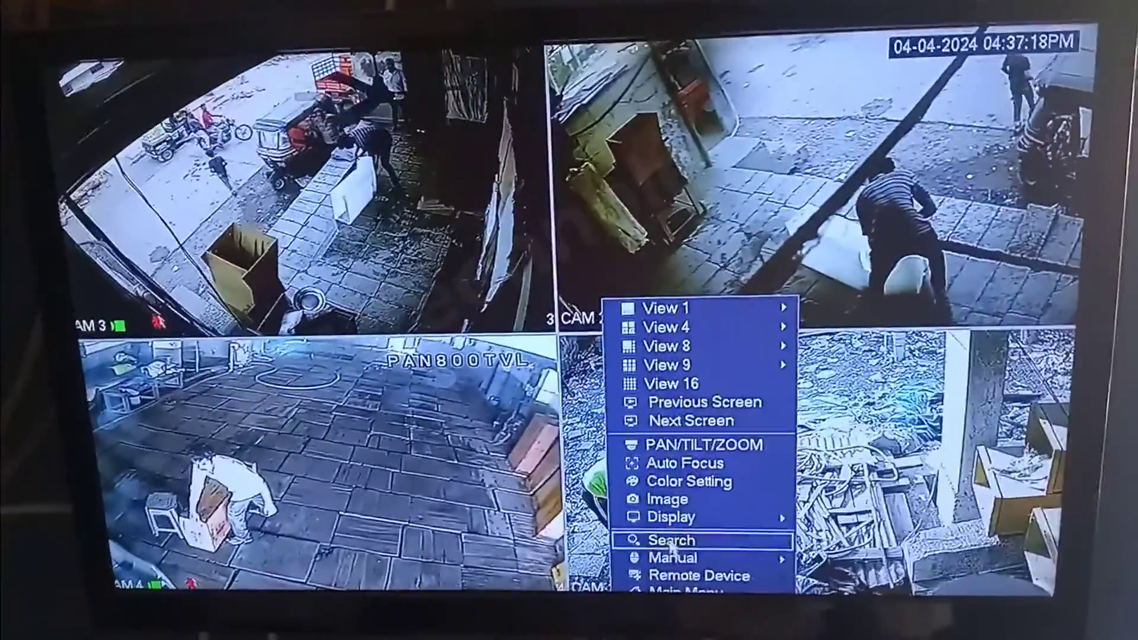
Search playback for April 4, 2024 and view it in 4-channel split.
{"action": "left_click", "coordinate": [669, 540]}
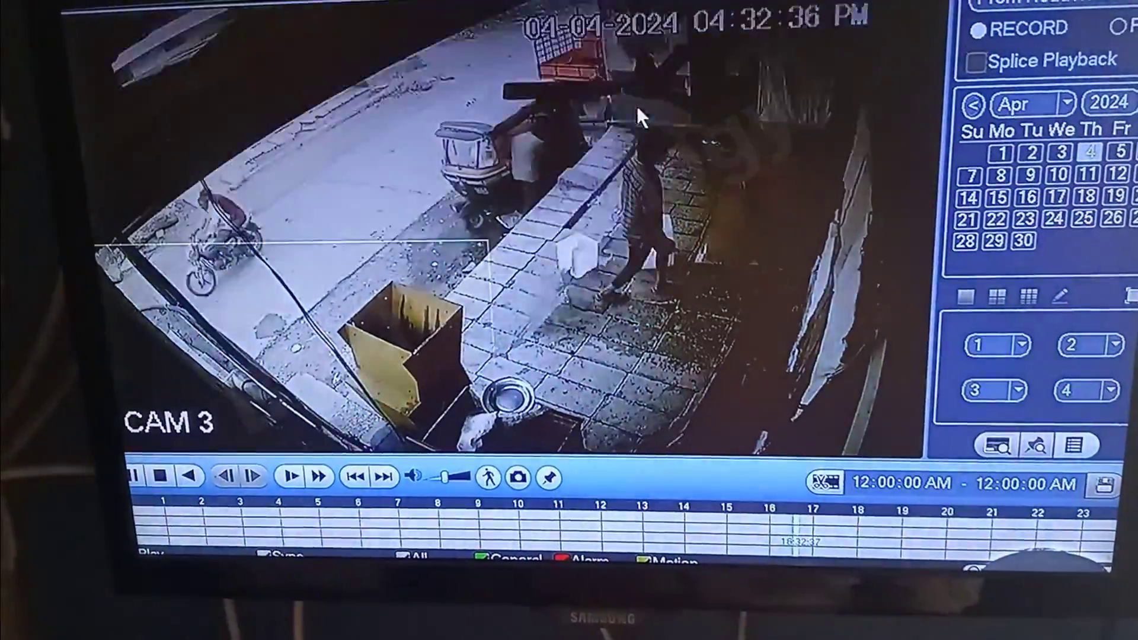
{"action": "left_click", "coordinate": [996, 298]}
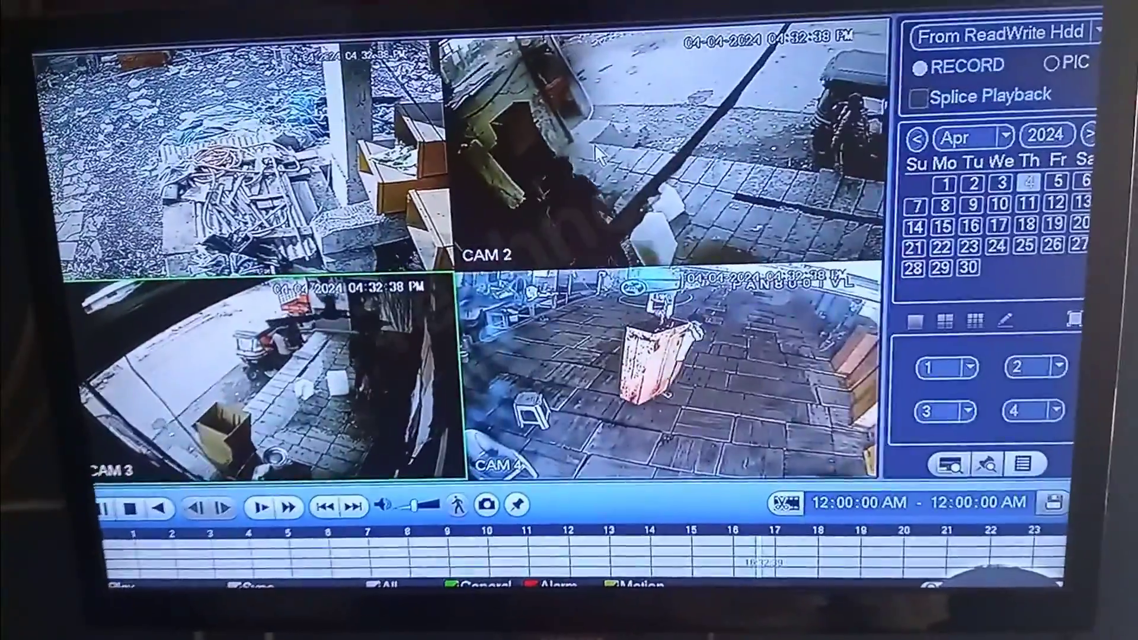